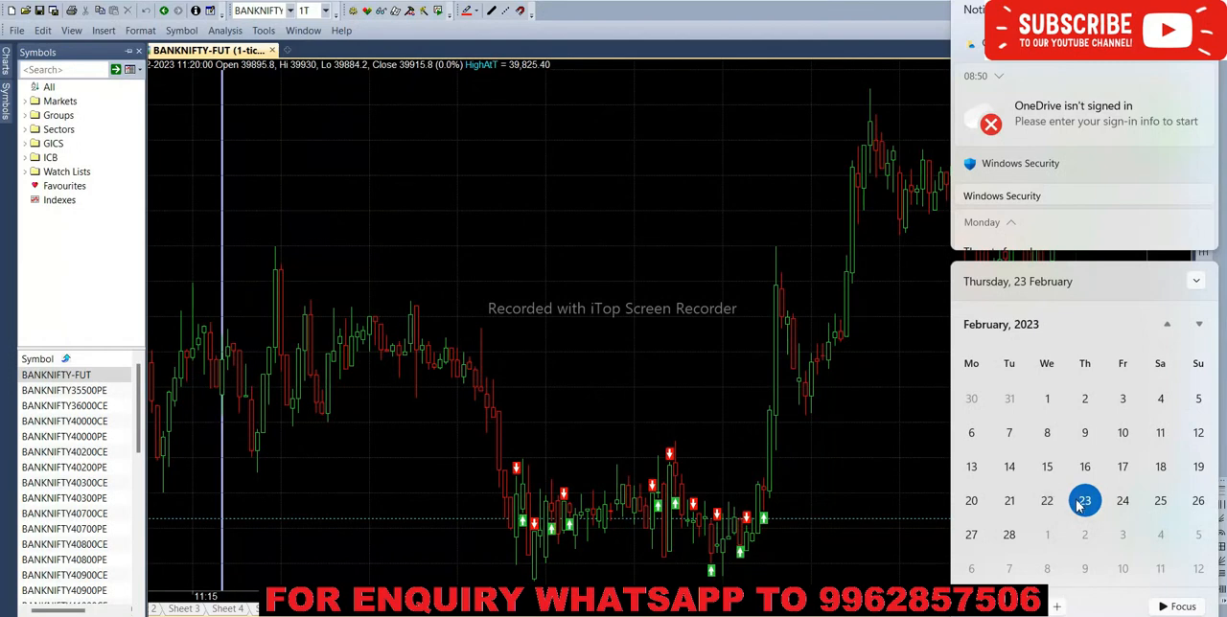
{"action": "mouse_move", "coordinate": [820, 522]}
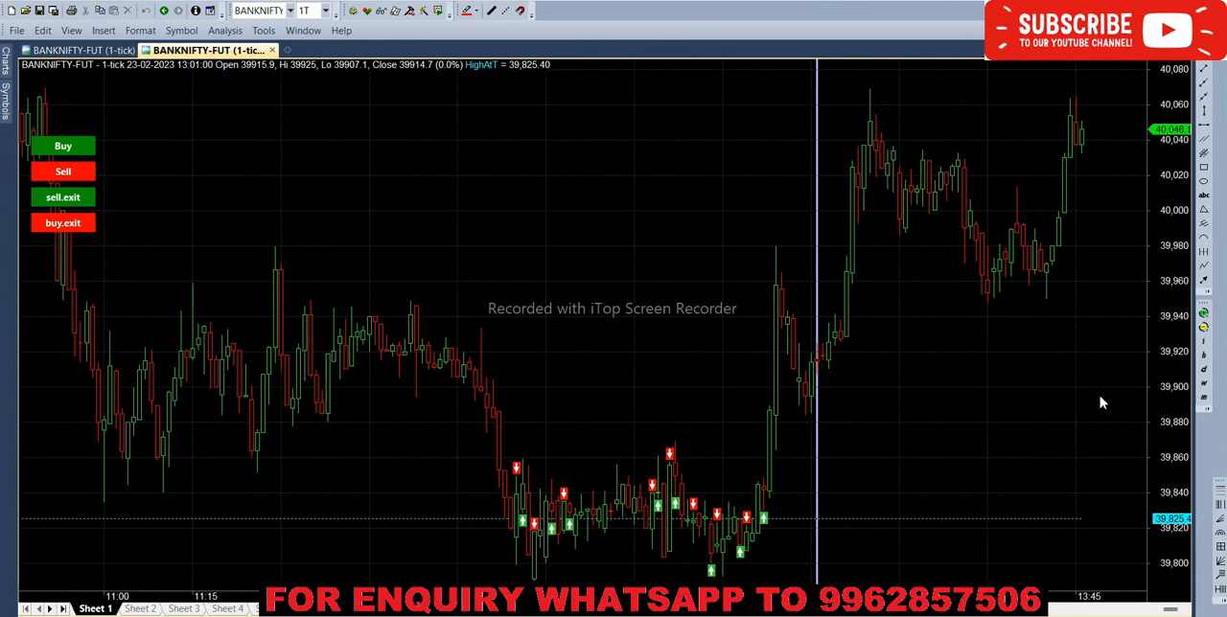
{"action": "mouse_move", "coordinate": [376, 164]}
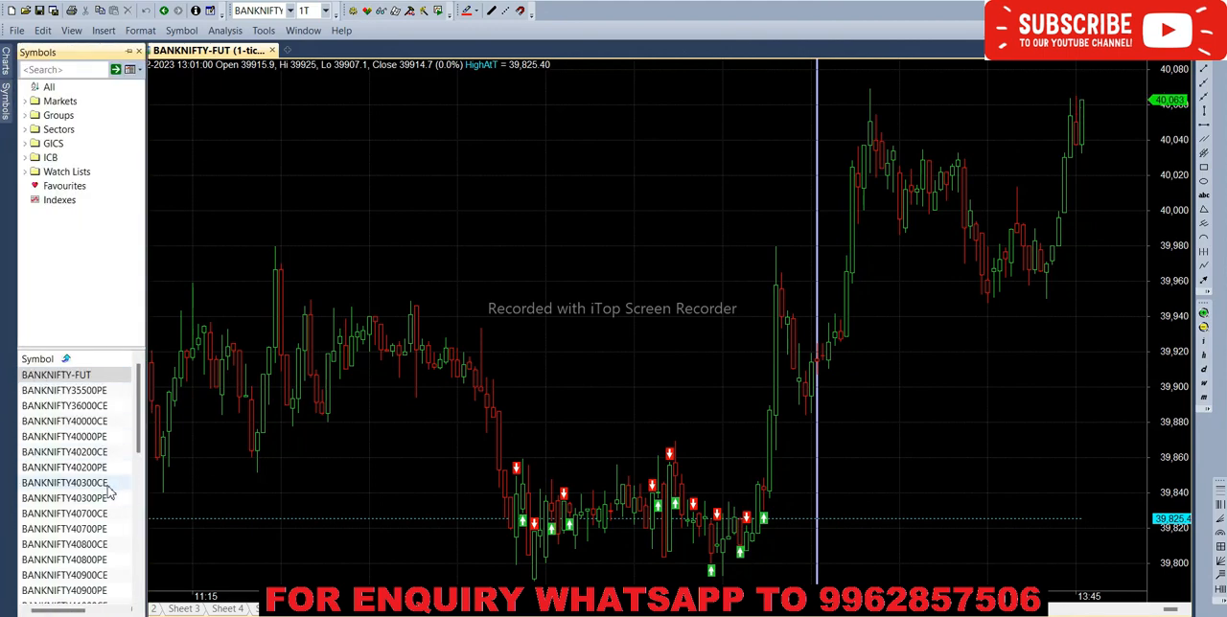
Step: Close the Symbols panel to show the full BANKNIFTY-FUT signal chart
{"action": "left_click", "coordinate": [65, 482]}
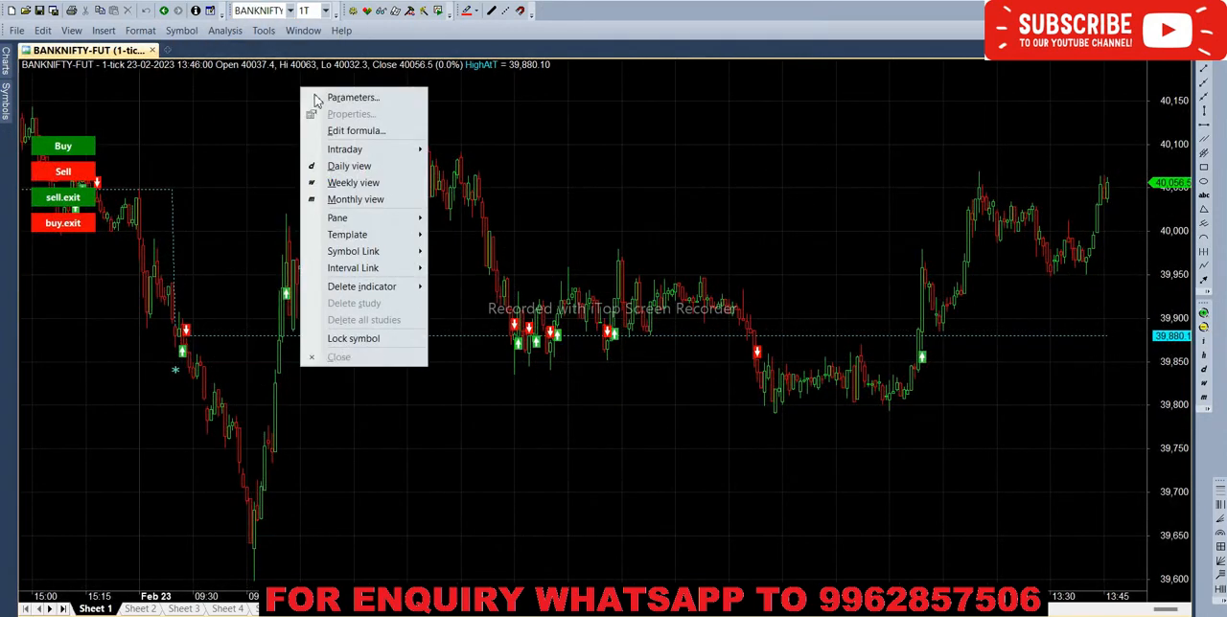
Step: Set Strike1 to BANKNIFTY40300CE and Strike2 to BANKNIFTY40300PE, and apply
{"action": "left_click", "coordinate": [351, 113]}
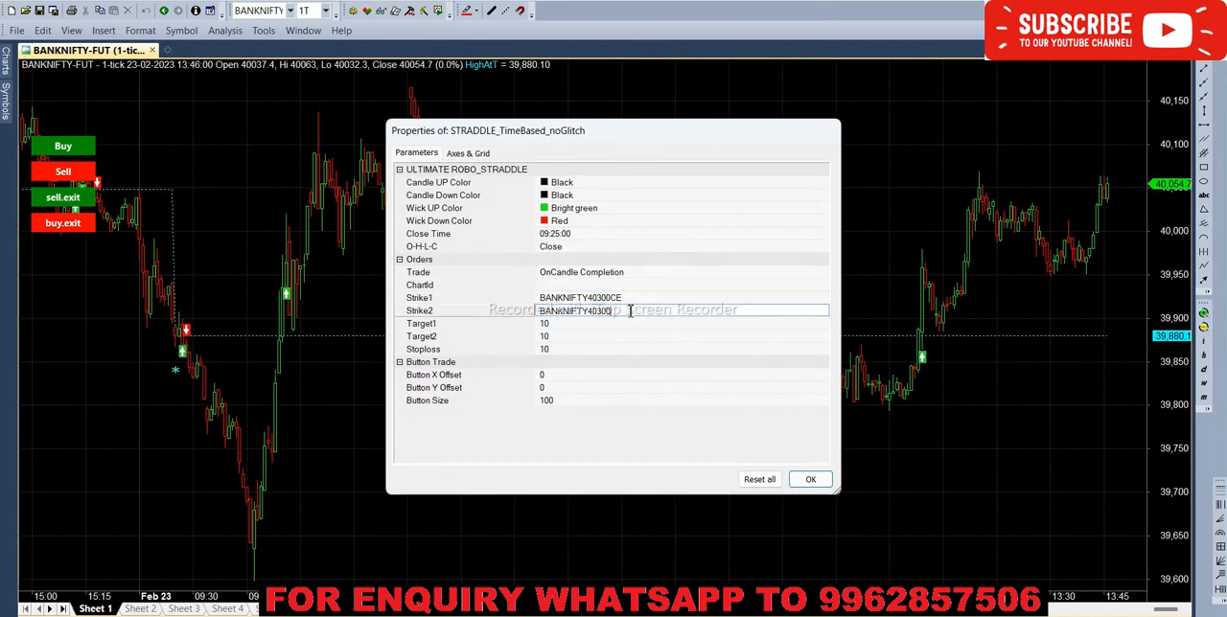
{"action": "left_click", "coordinate": [810, 480]}
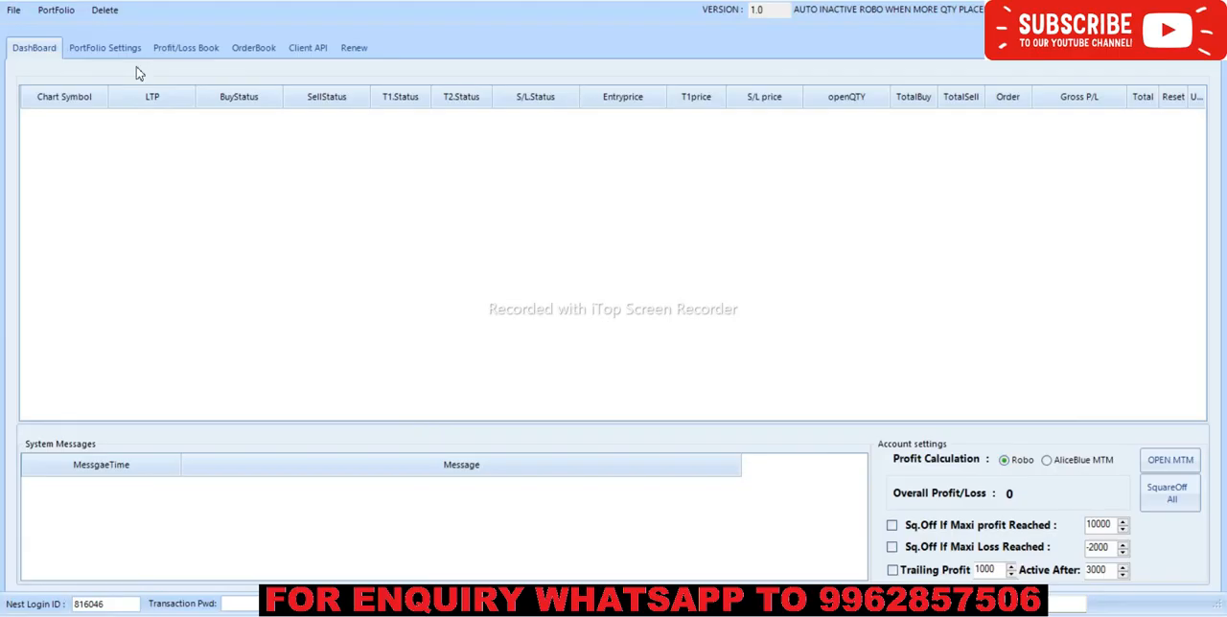
Step: Add a BANKNIFTY CE portfolio row: QTY 200, Lotsize 25, Buy Only, Active, NEWALICEBLUE
{"action": "left_click", "coordinate": [54, 16]}
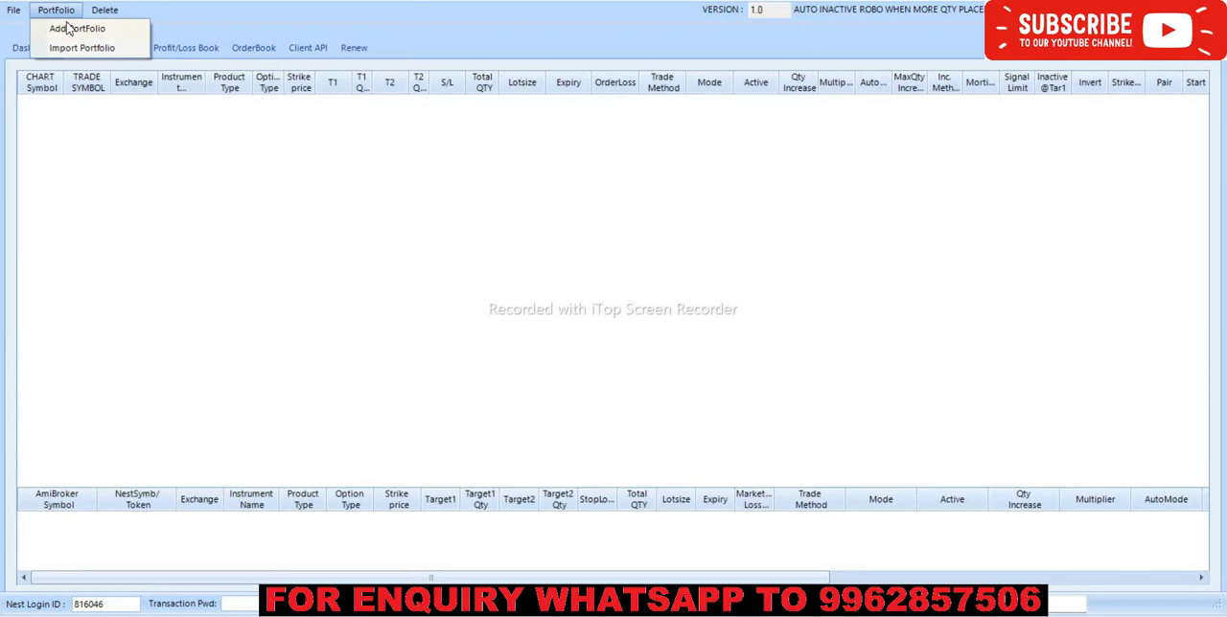
{"action": "left_click", "coordinate": [69, 28]}
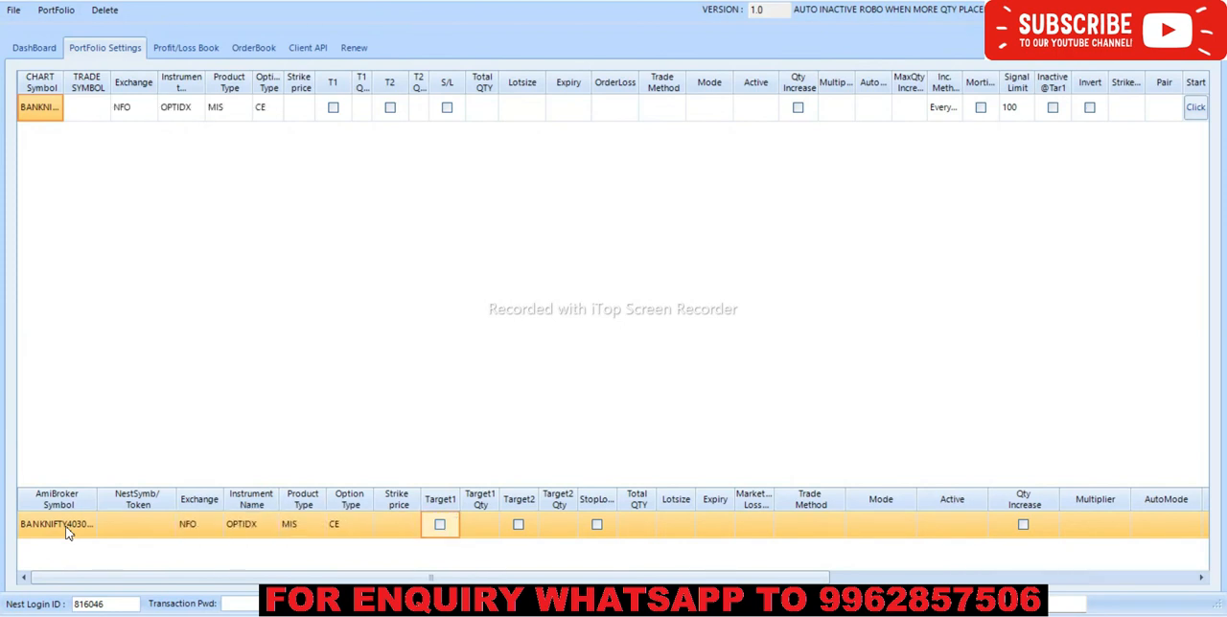
{"action": "left_click", "coordinate": [637, 525]}
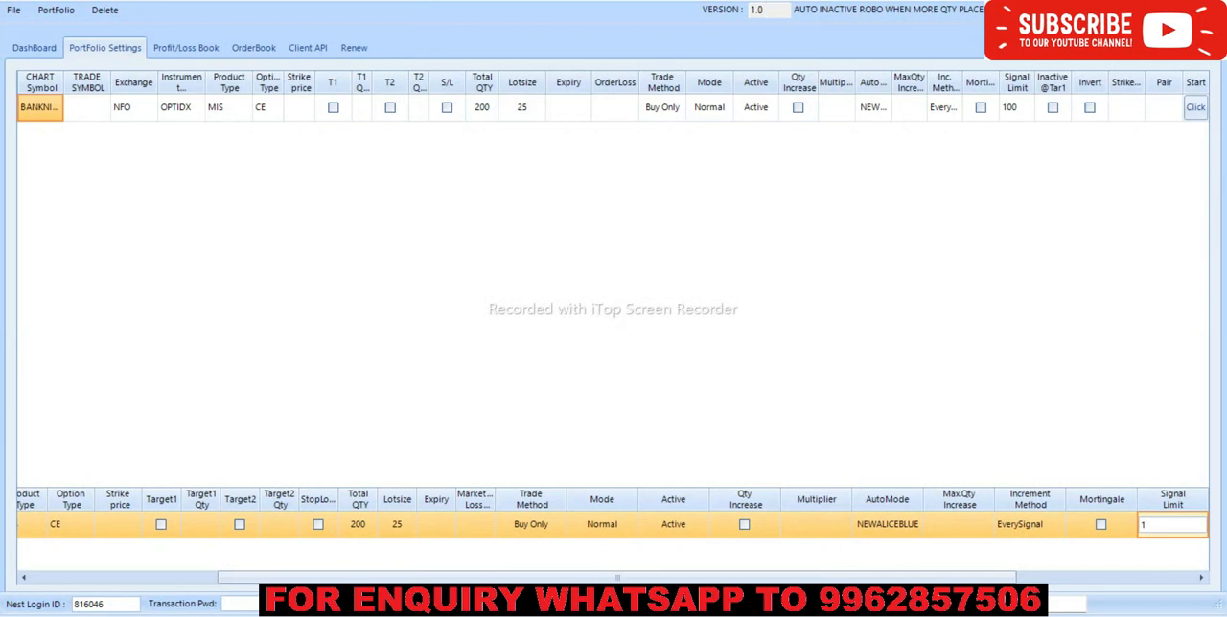
{"action": "type", "text": "100"}
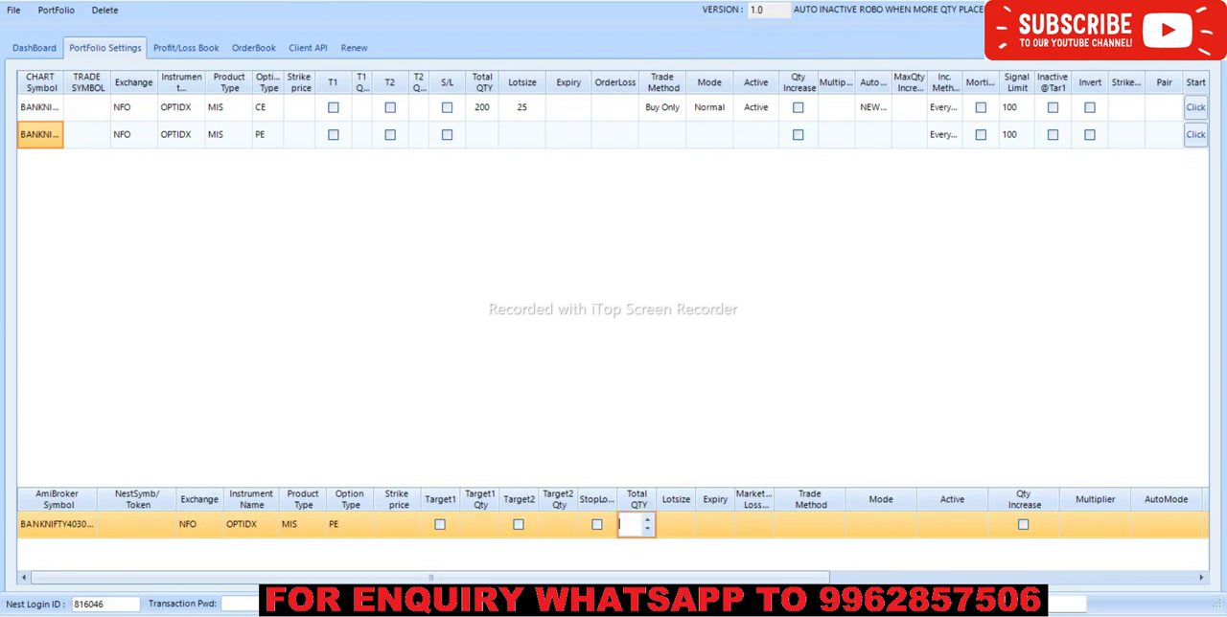
Step: Fill the PE row with QTY 200, Lotsize 25, Buy Only, Active, Signal Limit 100
{"action": "type", "text": "200"}
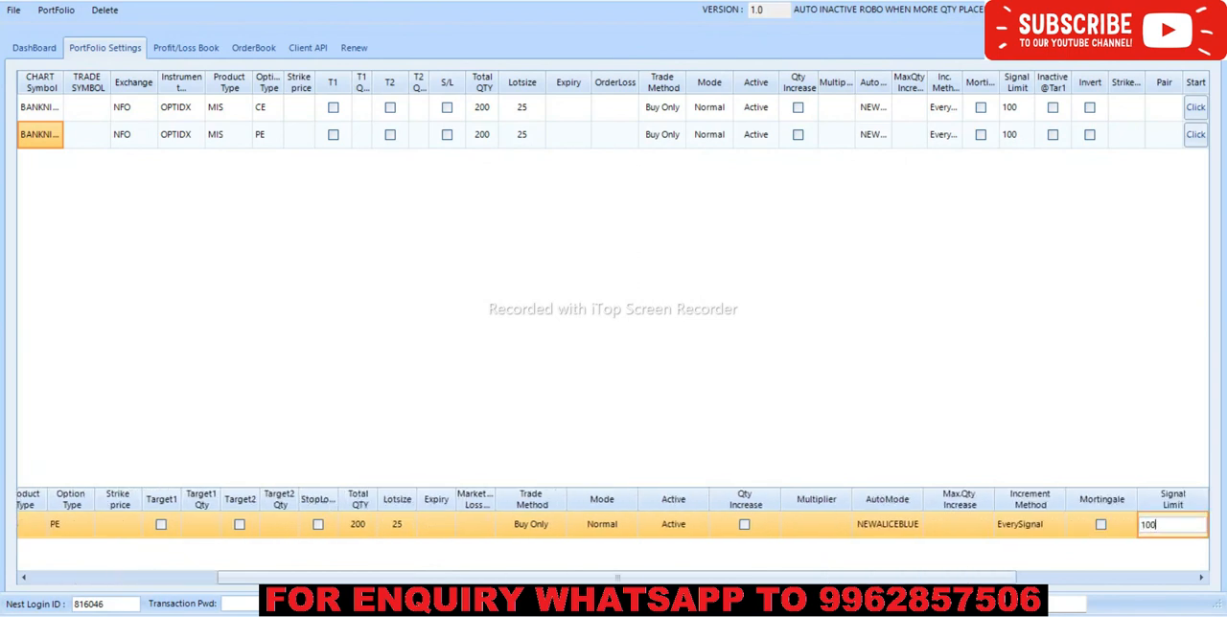
{"action": "left_click", "coordinate": [33, 45]}
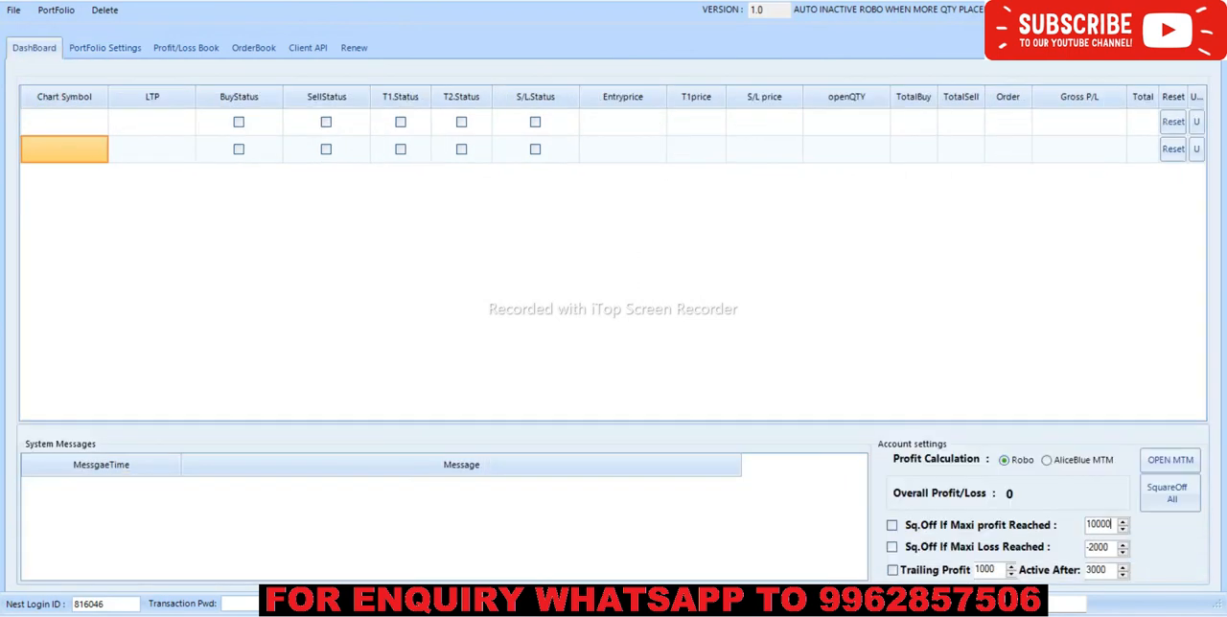
Step: Change 'Sq.Off If Maxi profit Reached' from 10000 to 100000 and tick its checkbox
{"action": "type", "text": "1"}
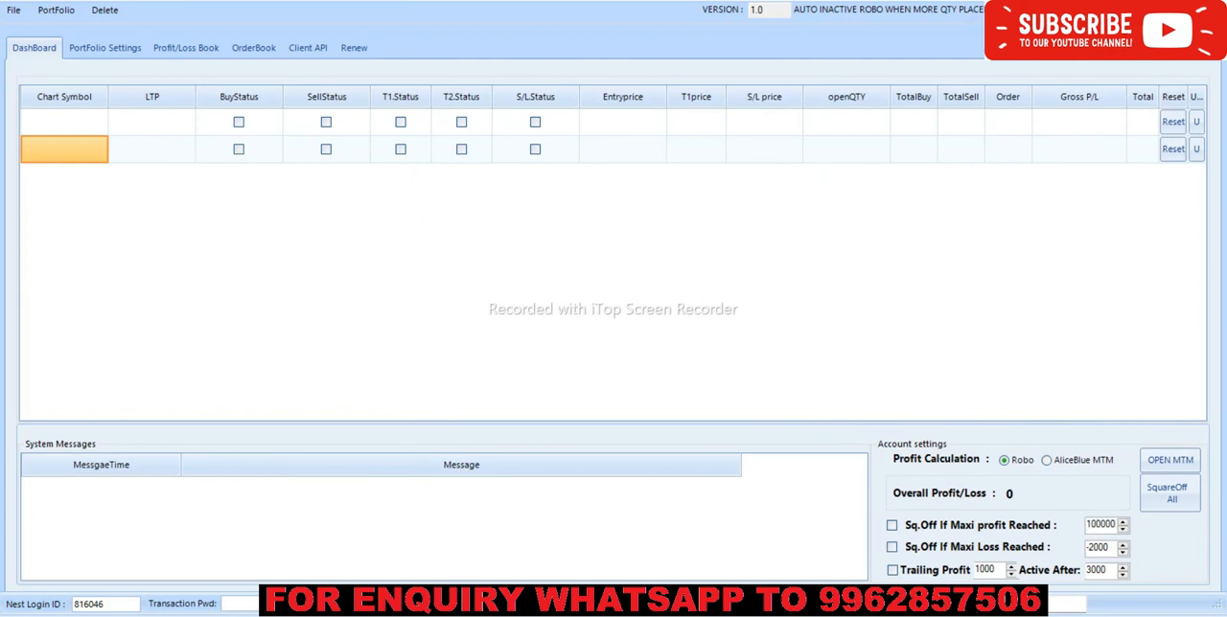
{"action": "mouse_move", "coordinate": [1005, 528]}
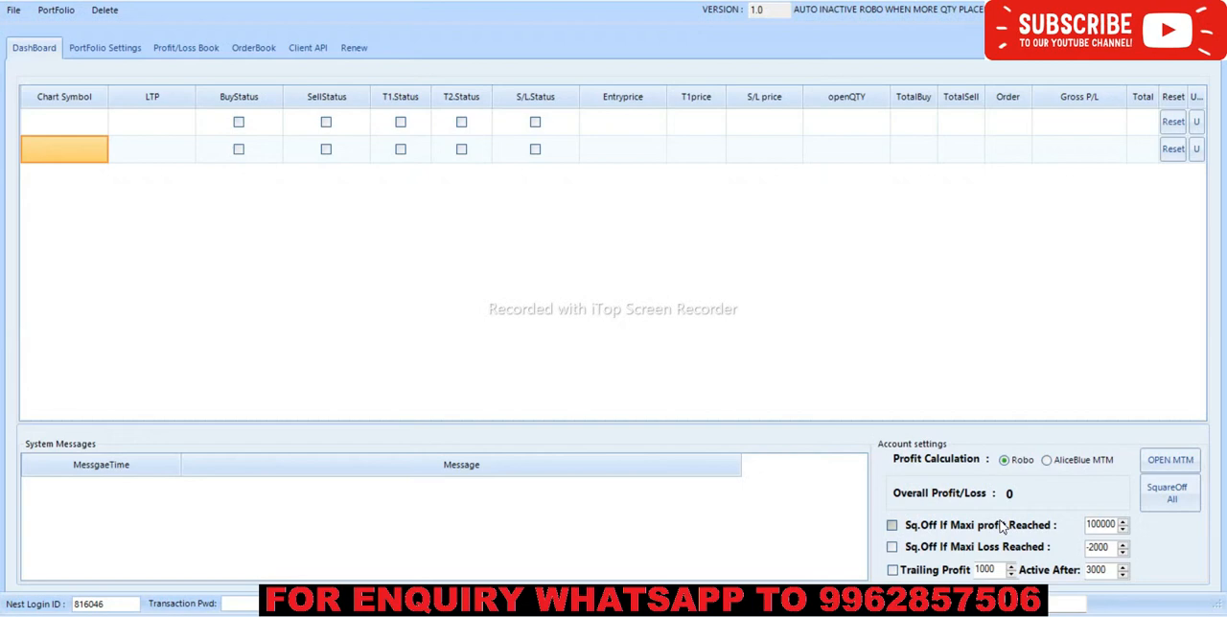
{"action": "left_click", "coordinate": [886, 524]}
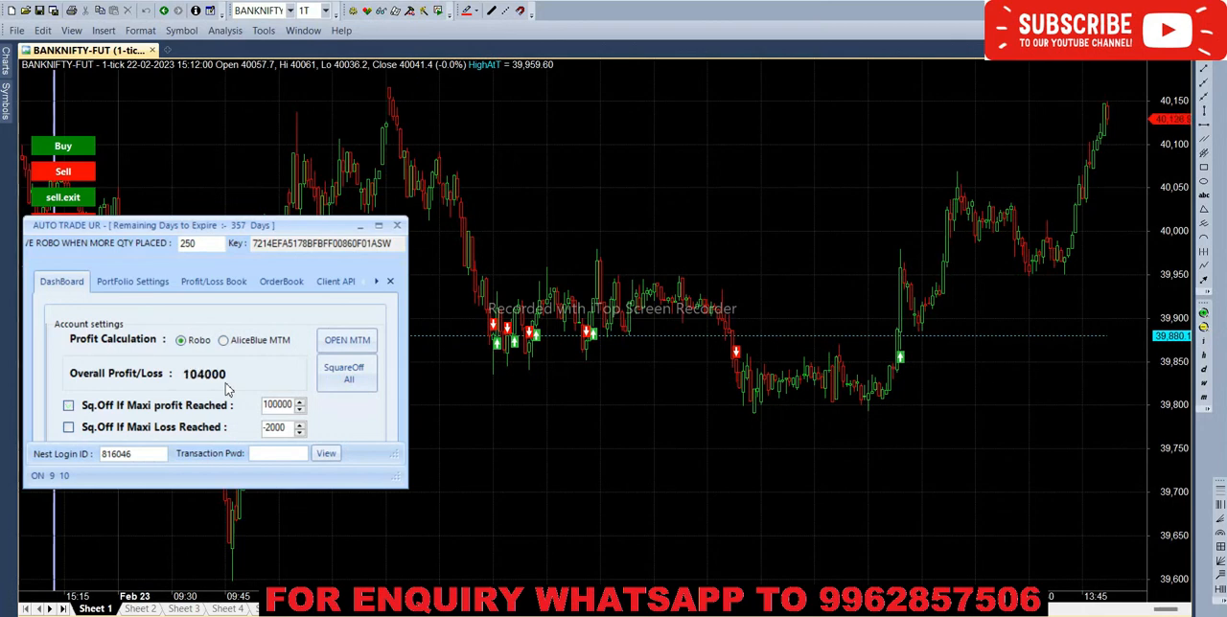
{"action": "mouse_move", "coordinate": [213, 279]}
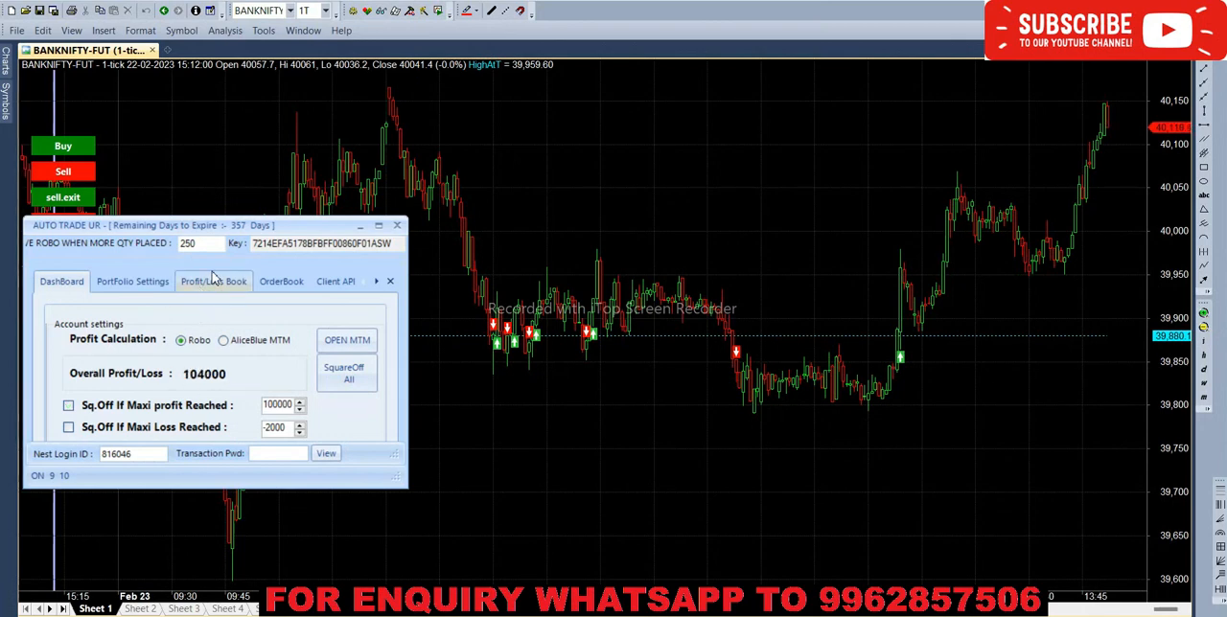
Step: Check the 40300 PE's 104000 profit, then list its buy and sell orders
{"action": "left_click", "coordinate": [213, 281]}
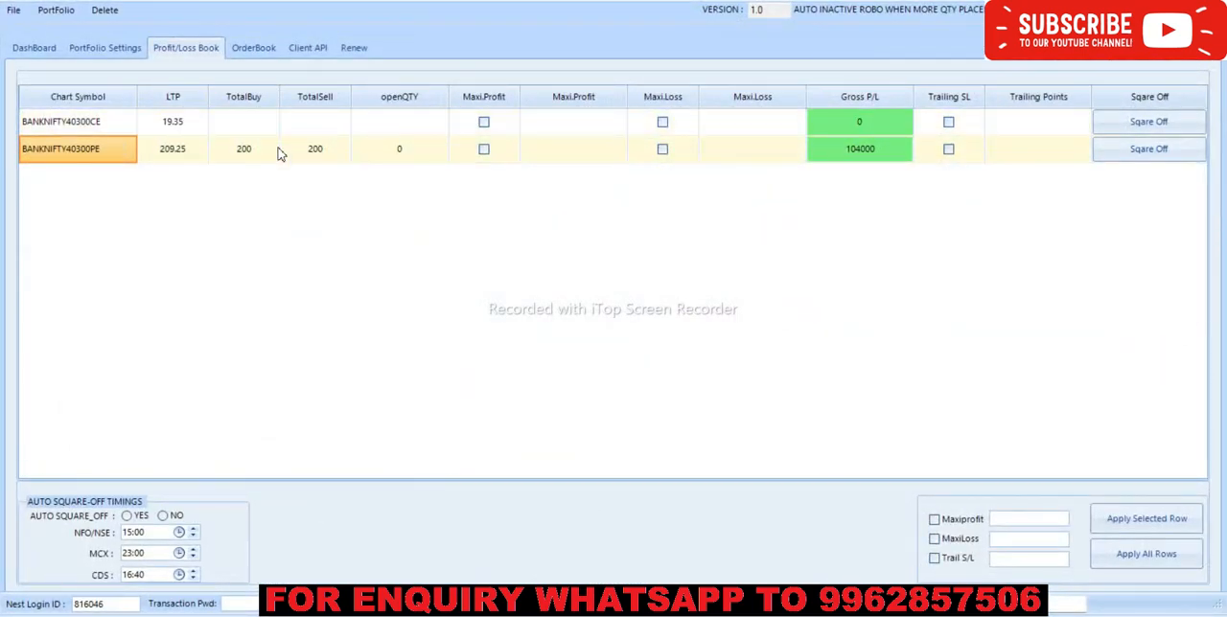
{"action": "left_click", "coordinate": [252, 48]}
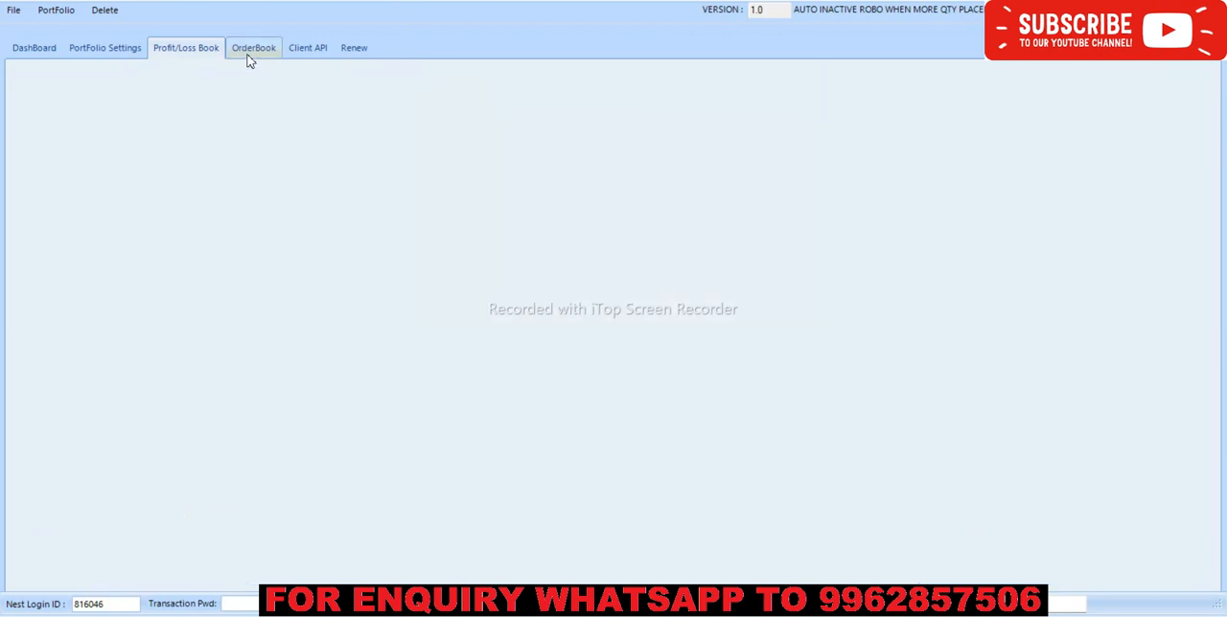
{"action": "left_click", "coordinate": [253, 48]}
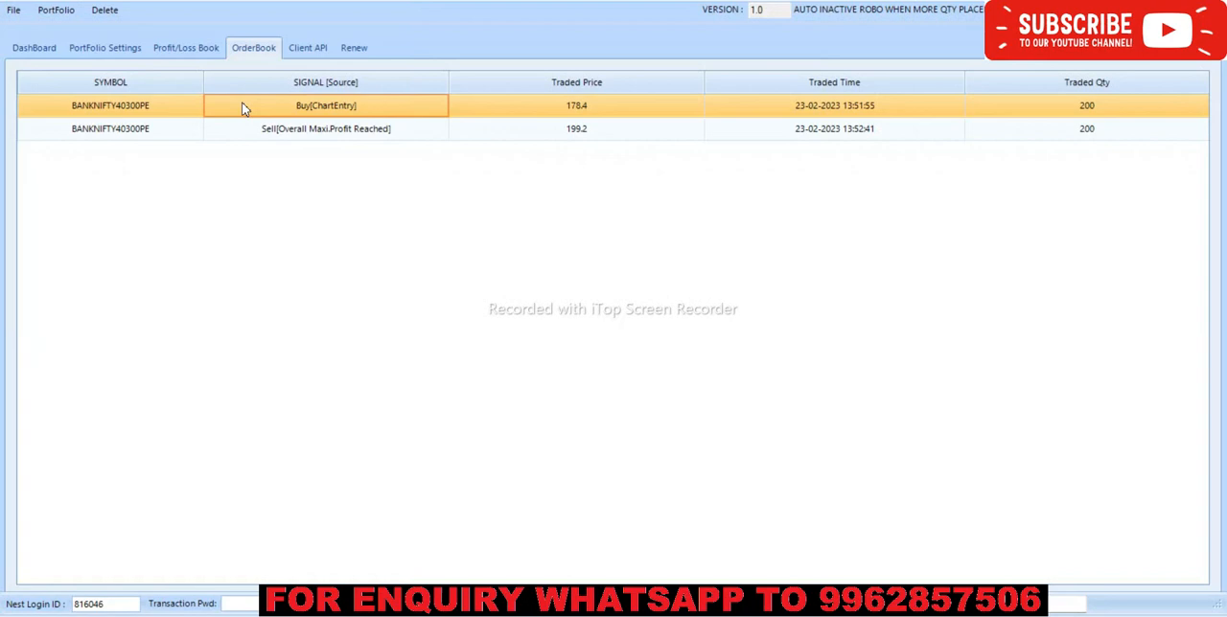
{"action": "mouse_move", "coordinate": [417, 140]}
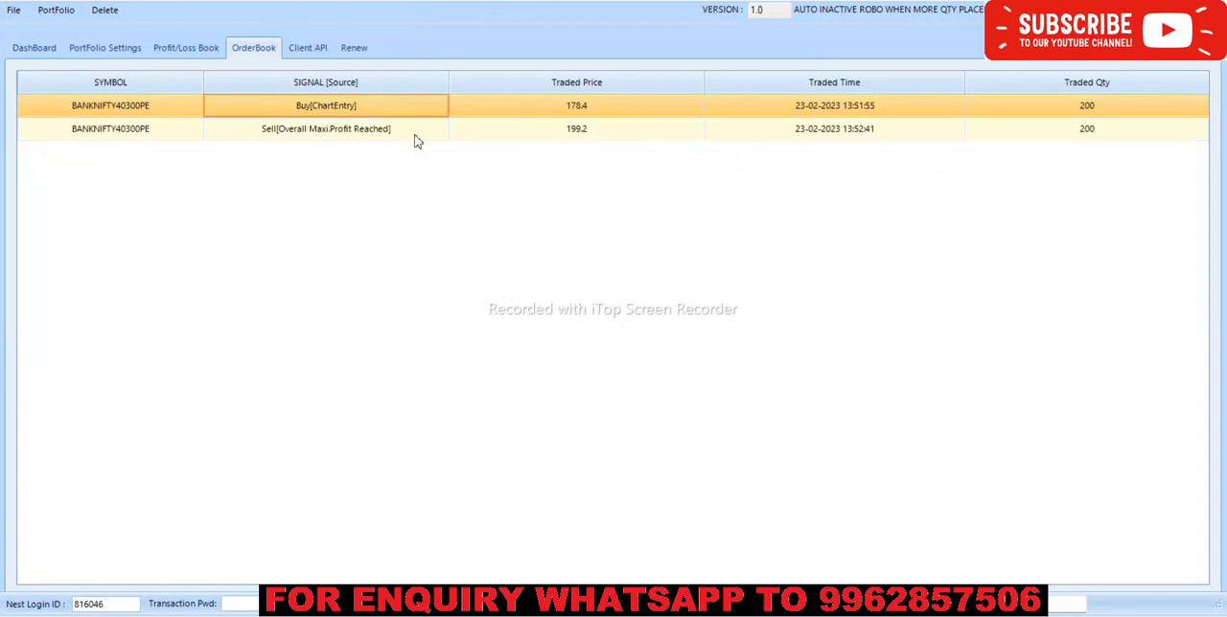